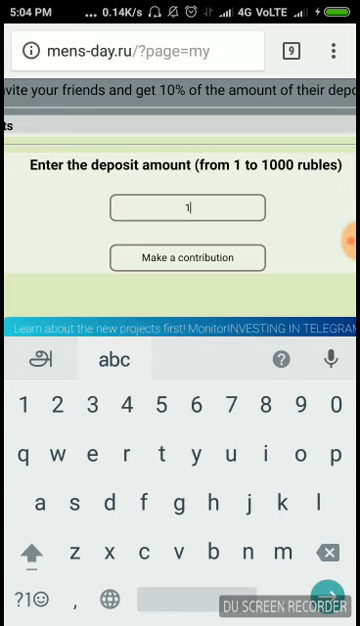
# Submit a 5-ruble deposit amount on mens-day.ru.
pyautogui.write('5')
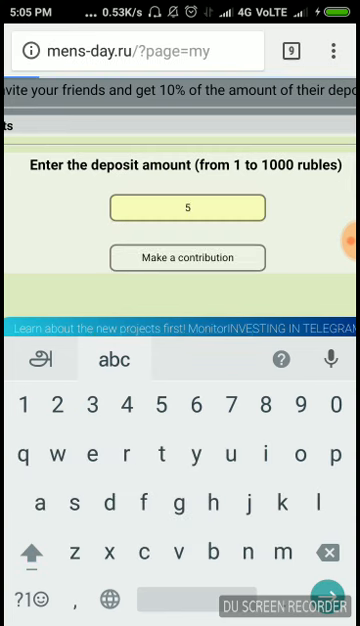
pyautogui.click(191, 257)
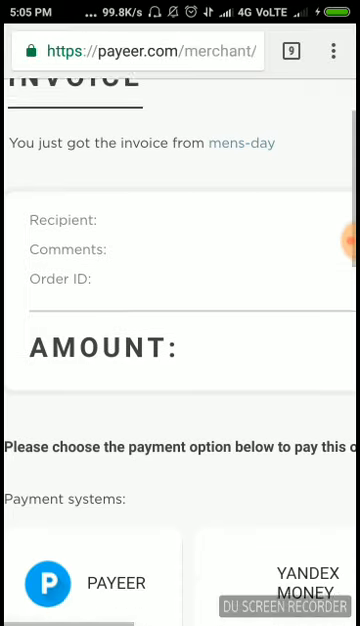
# Scroll down the Payeer invoice to the payment systems and 5.00 p summary.
pyautogui.scroll(-3)
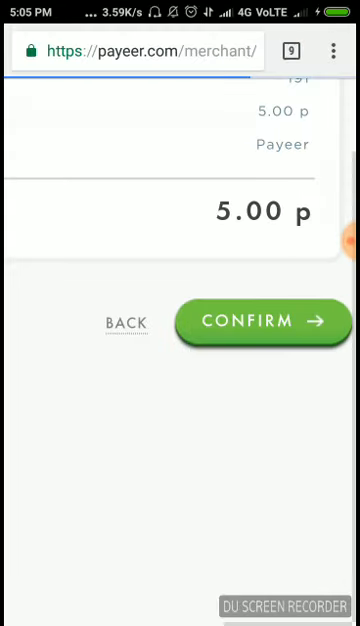
# Confirm the 5.00 p payment and approve it with the three-digit master key.
pyautogui.click(260, 321)
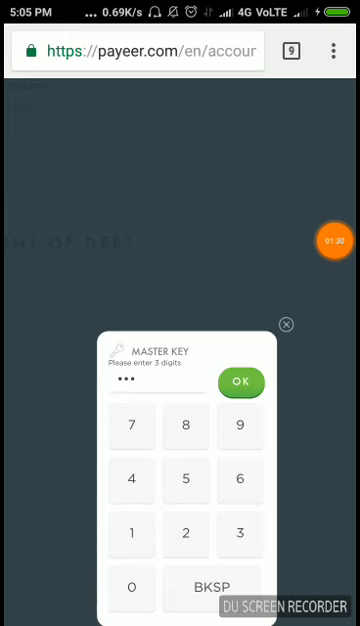
pyautogui.click(242, 382)
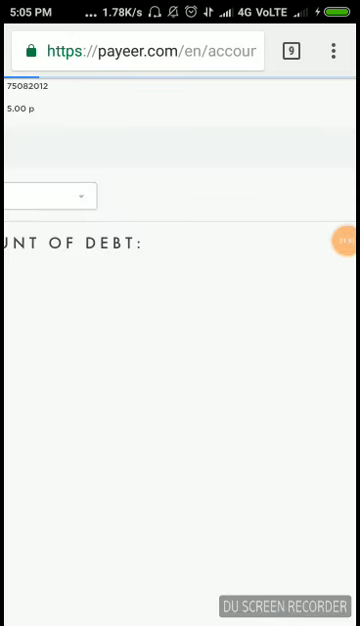